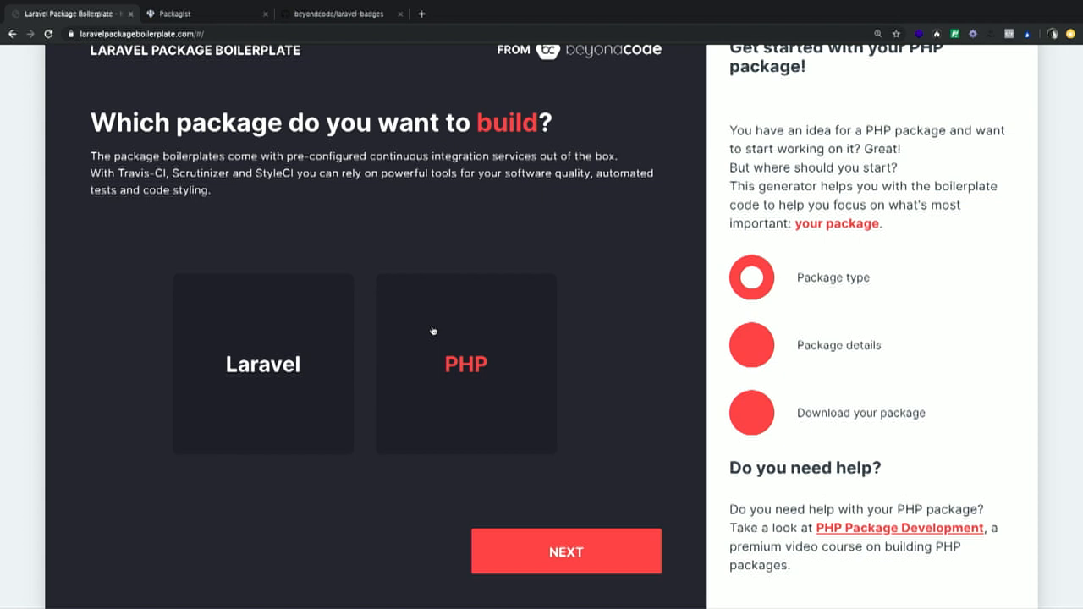
{"action": "mouse_move", "coordinate": [590, 372]}
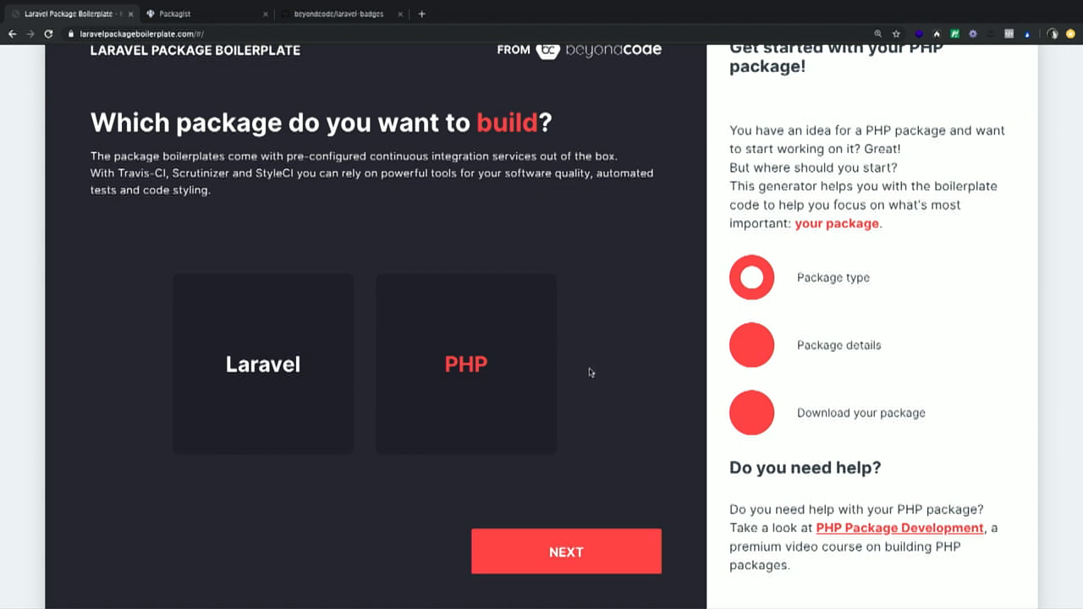
- Advance to package details and review vendor beyondcode, package laravel-badges, MIT License
{"action": "scroll", "scroll_direction": "down", "scroll_amount": 3}
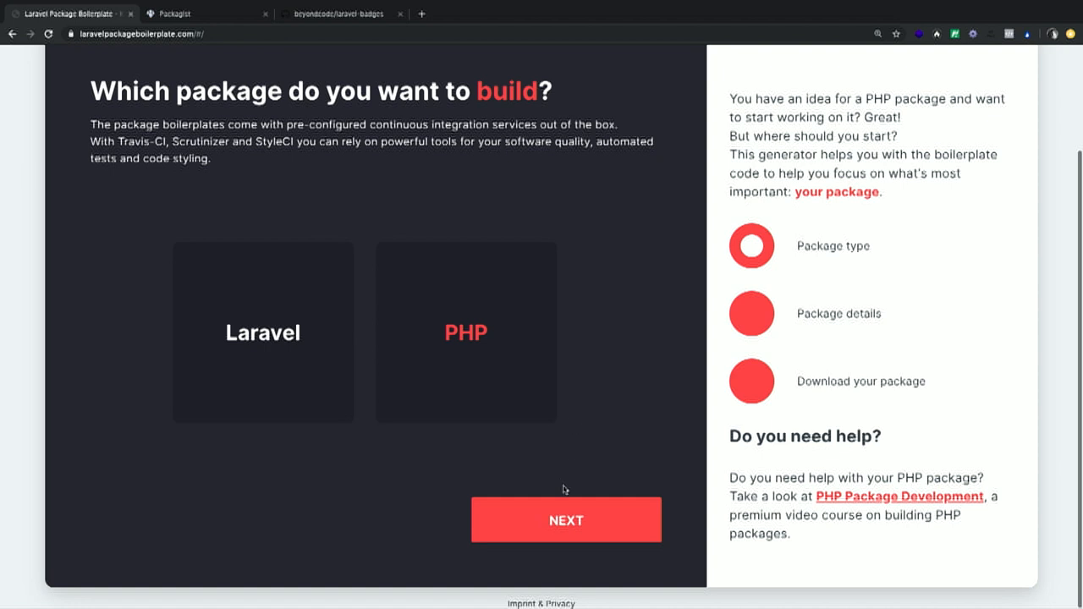
{"action": "left_click", "coordinate": [565, 519]}
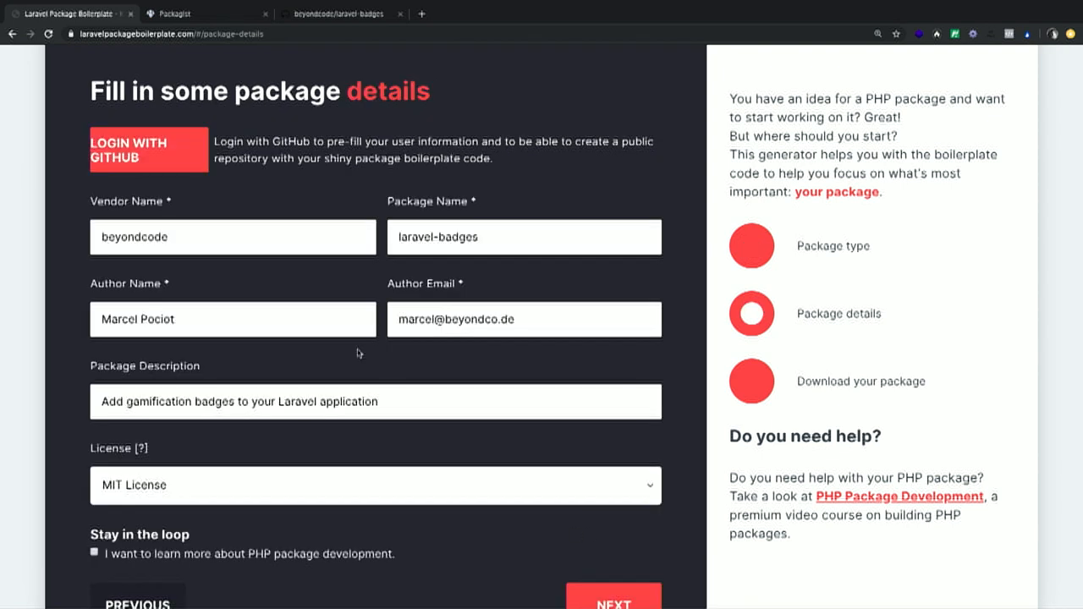
{"action": "scroll", "scroll_direction": "down", "scroll_amount": 3}
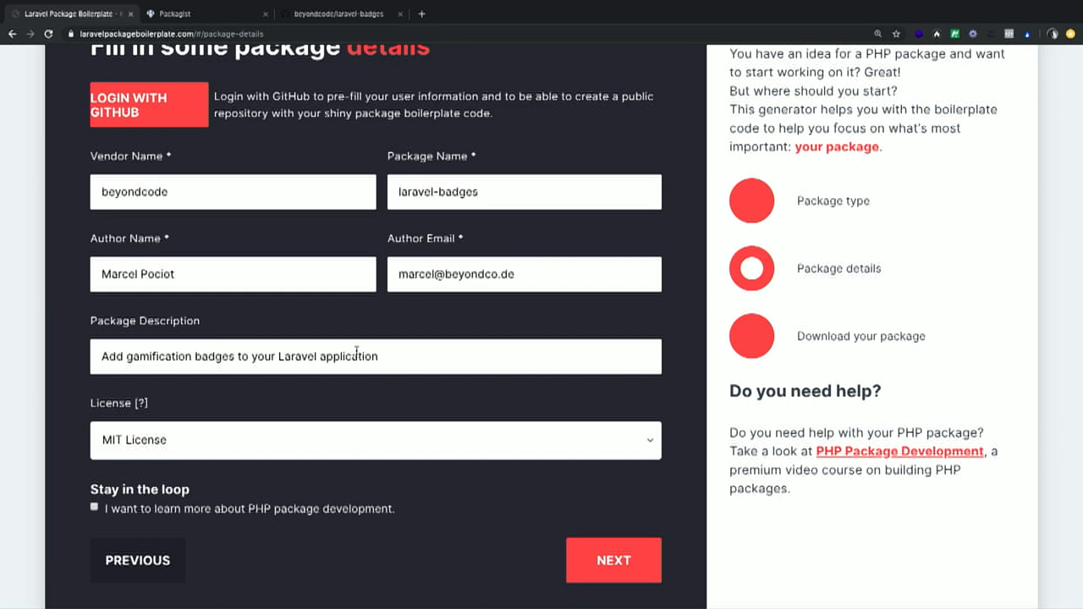
{"action": "mouse_move", "coordinate": [183, 415]}
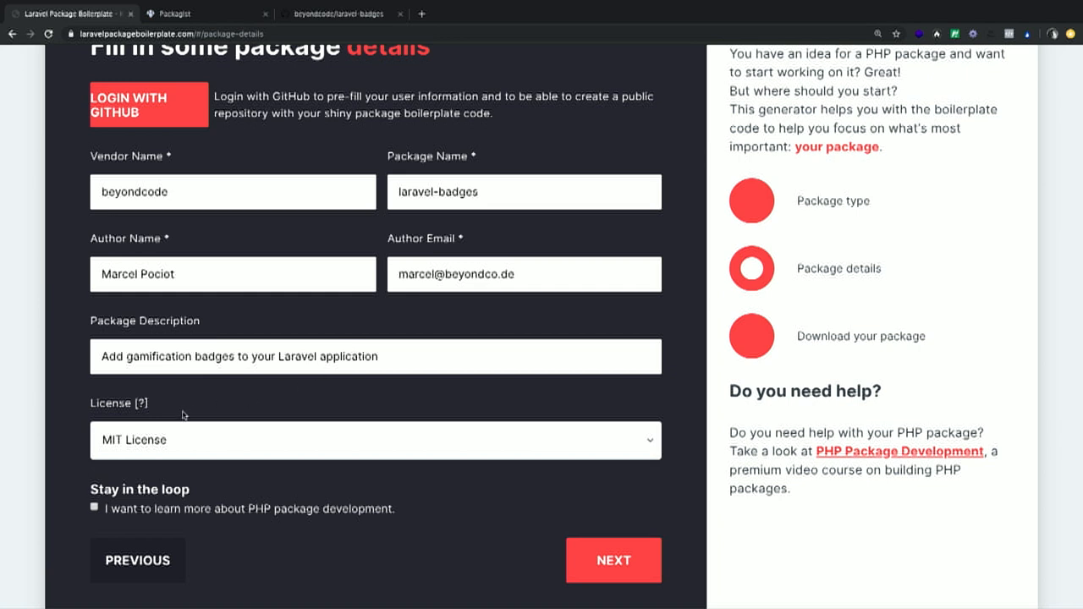
{"action": "mouse_move", "coordinate": [223, 421]}
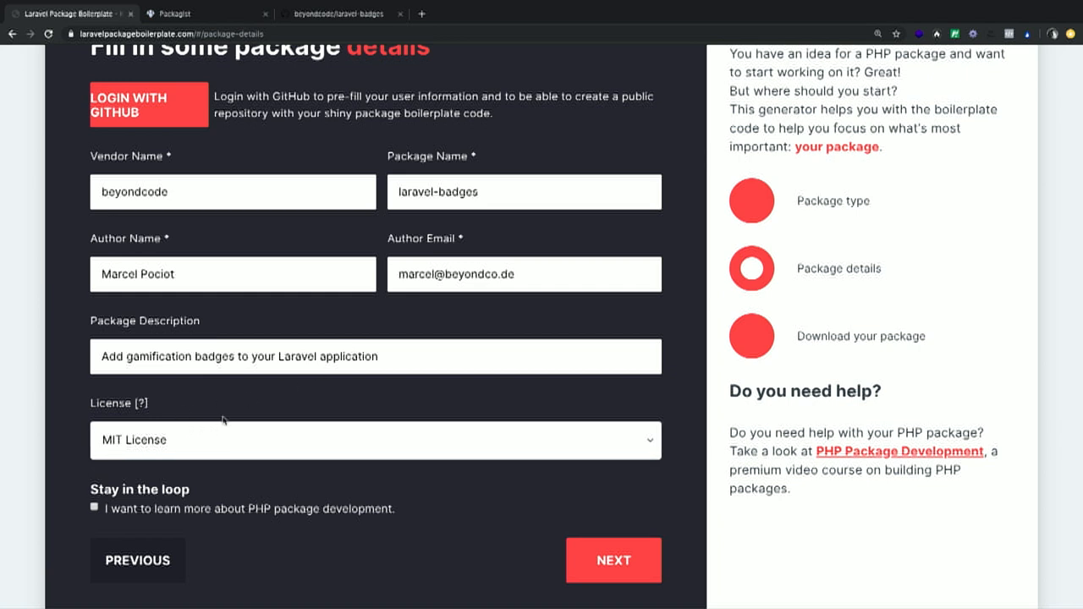